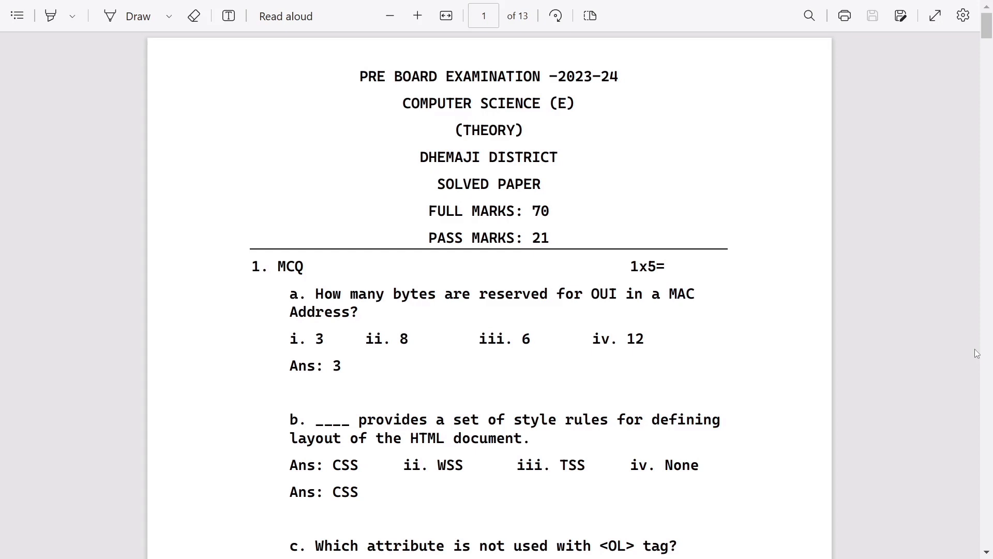
scroll(down, 3)
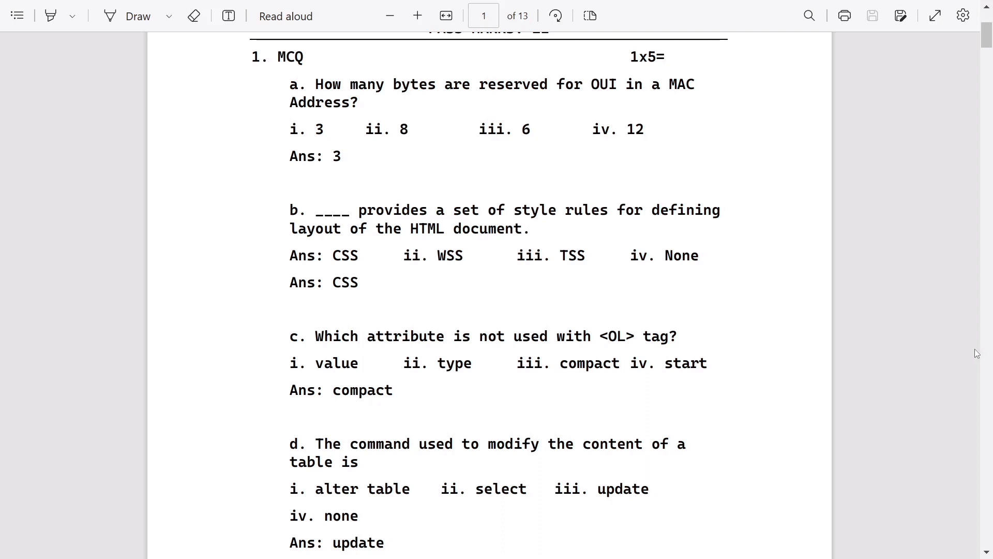
scroll(down, 3)
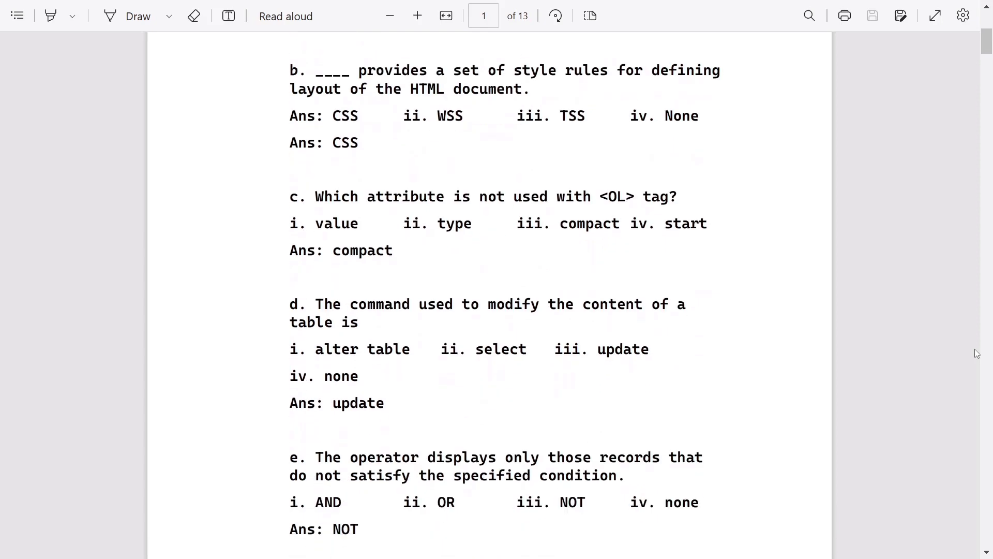
scroll(down, 3)
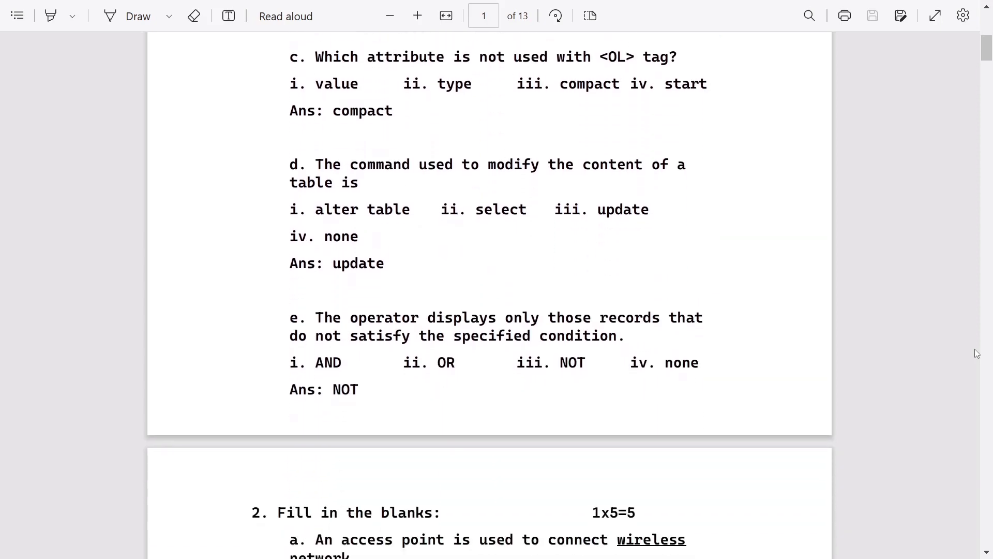
scroll(down, 3)
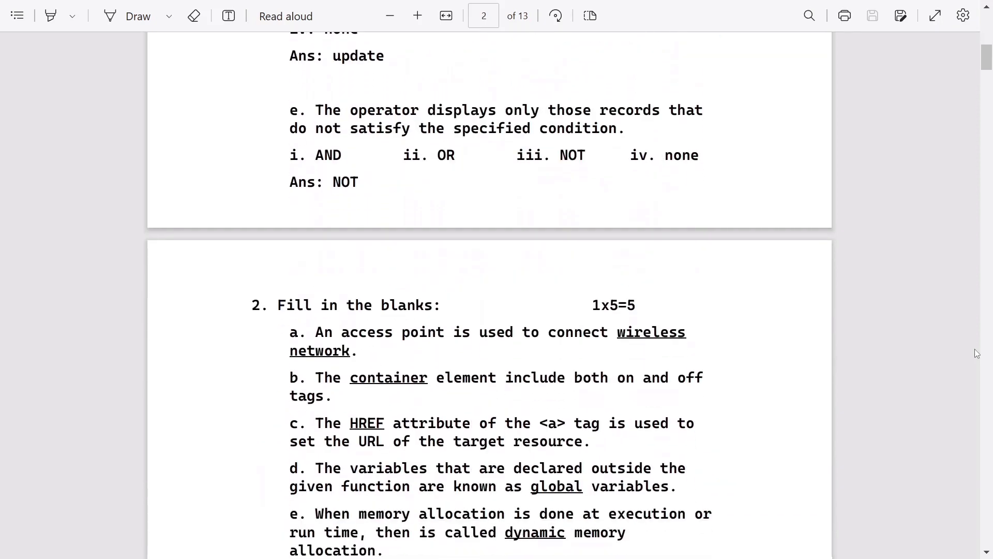
scroll(down, 3)
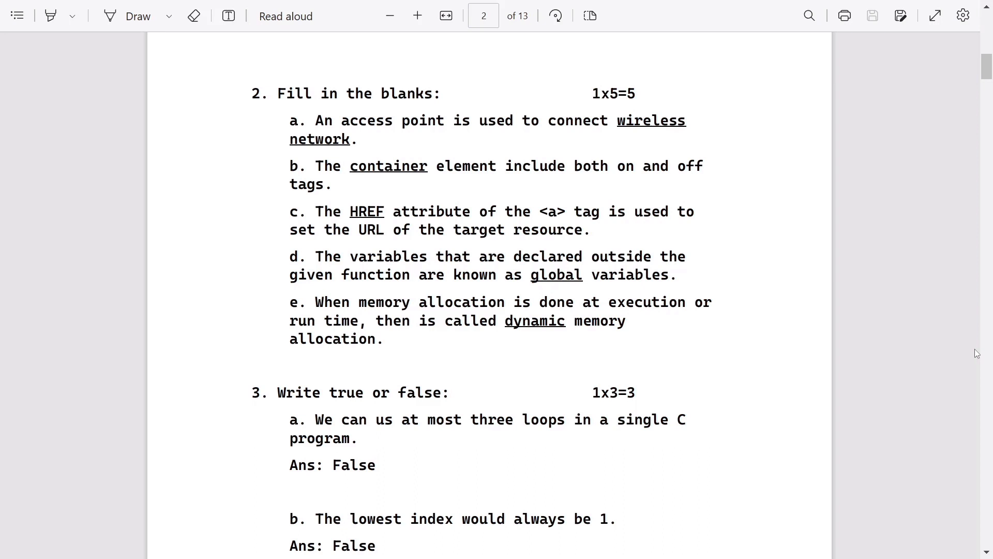
scroll(down, 3)
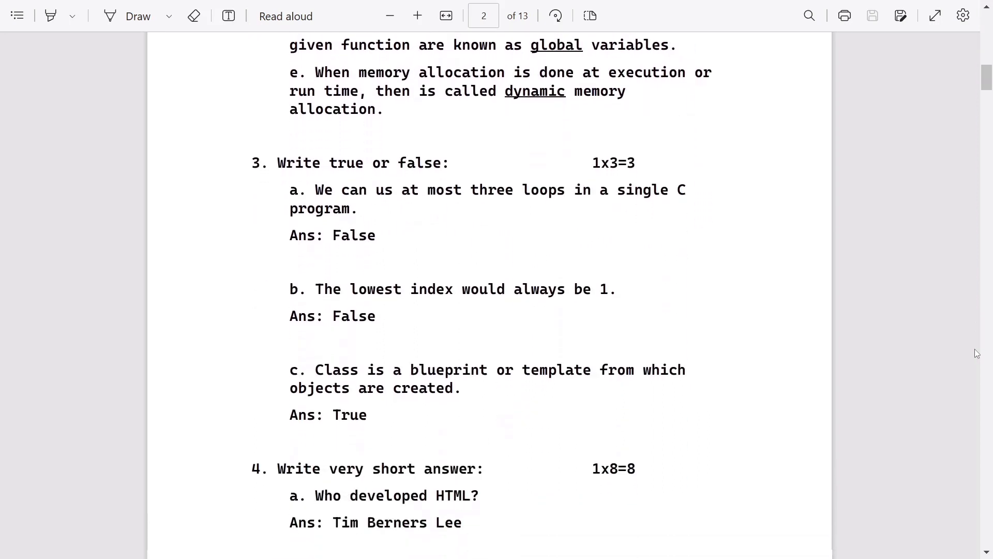
scroll(down, 3)
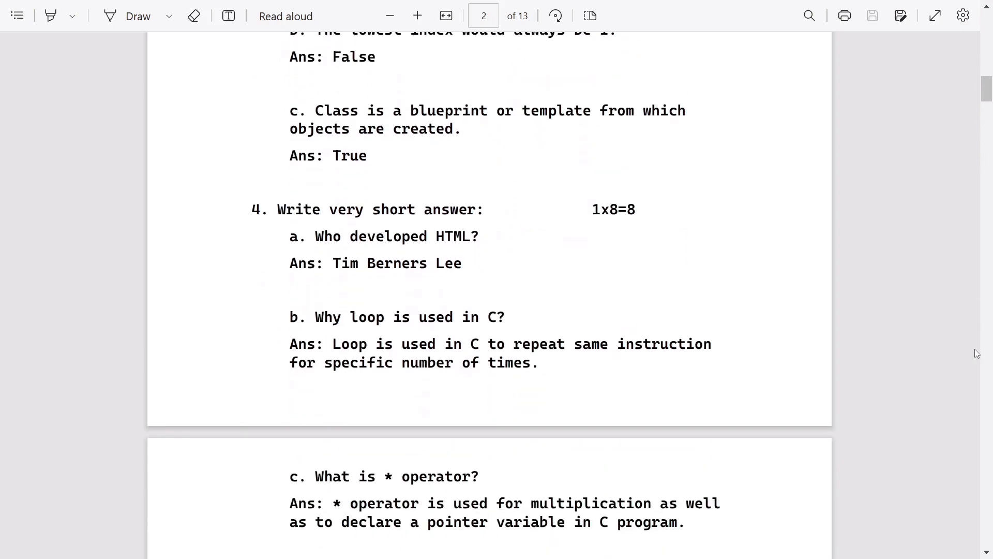
scroll(down, 3)
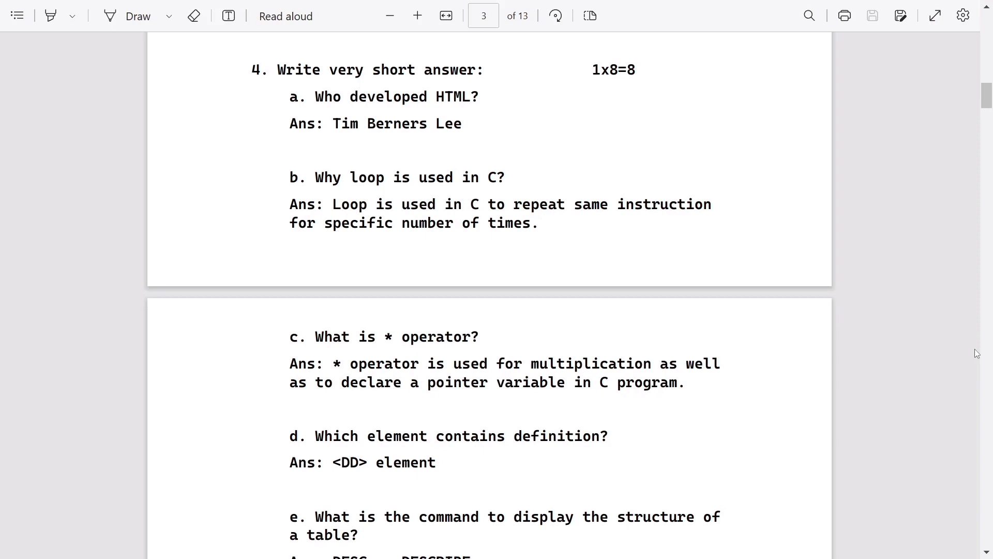
scroll(down, 3)
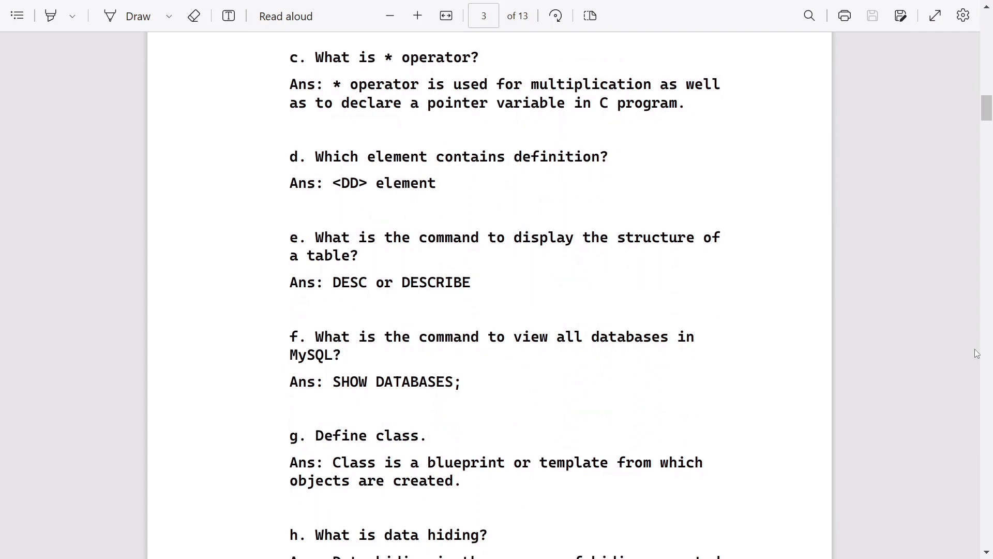
scroll(down, 3)
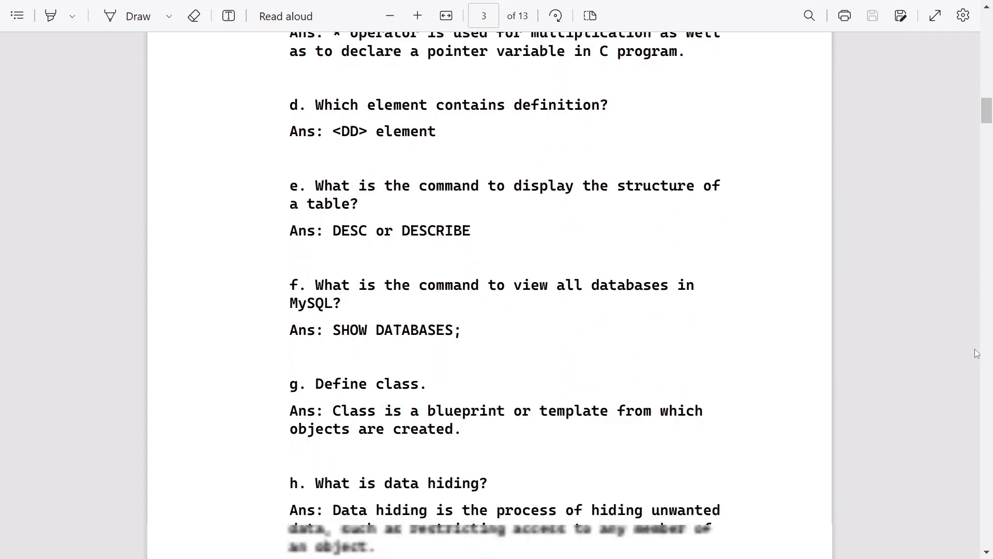
scroll(down, 3)
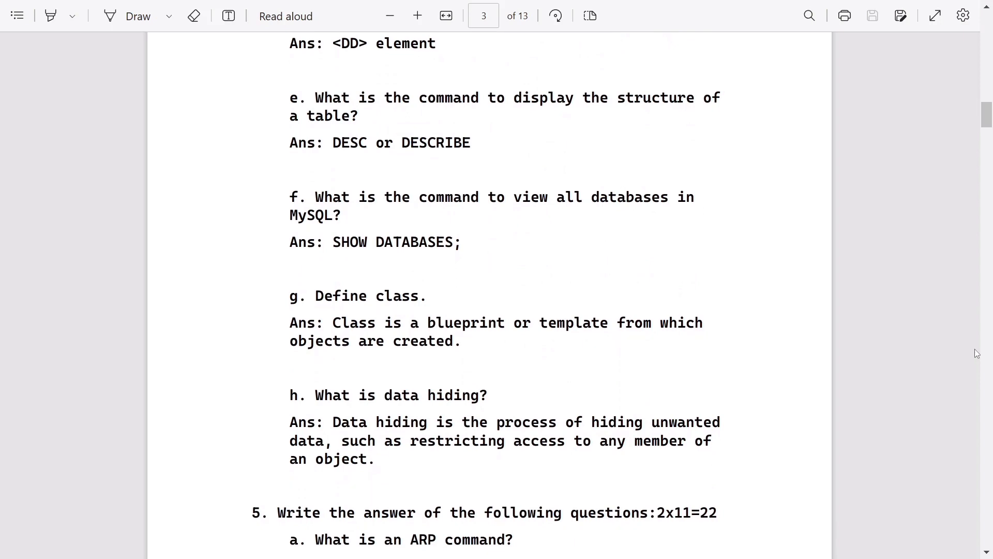
scroll(down, 3)
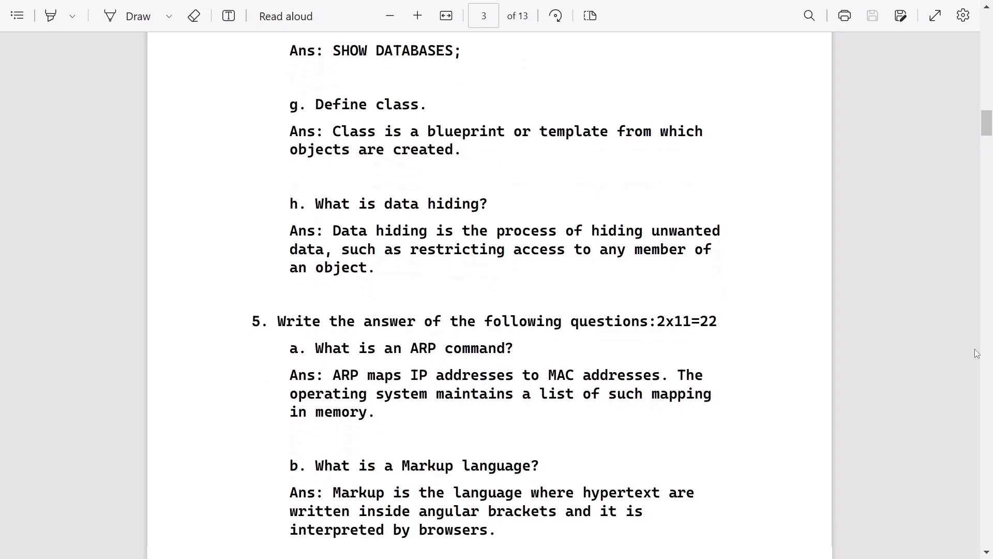
scroll(down, 3)
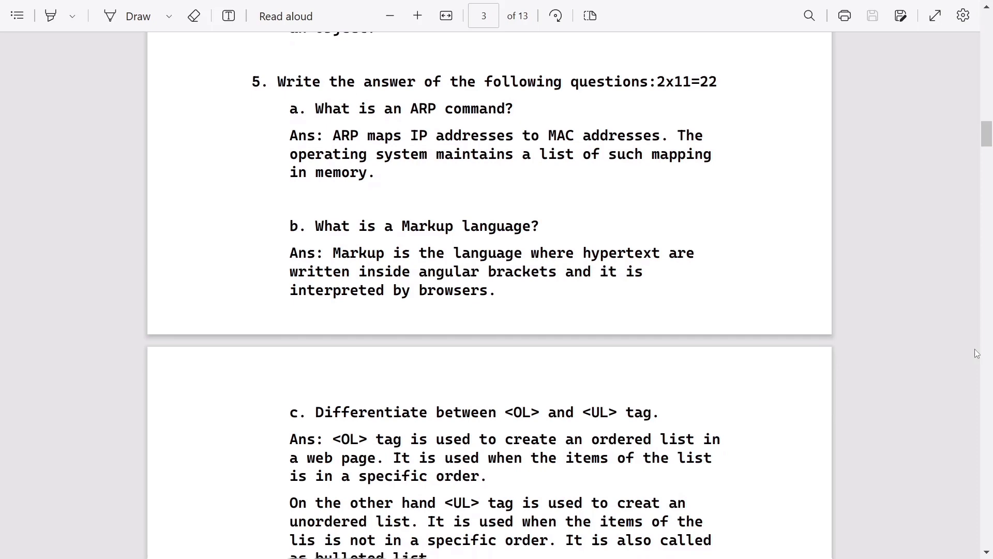
scroll(down, 3)
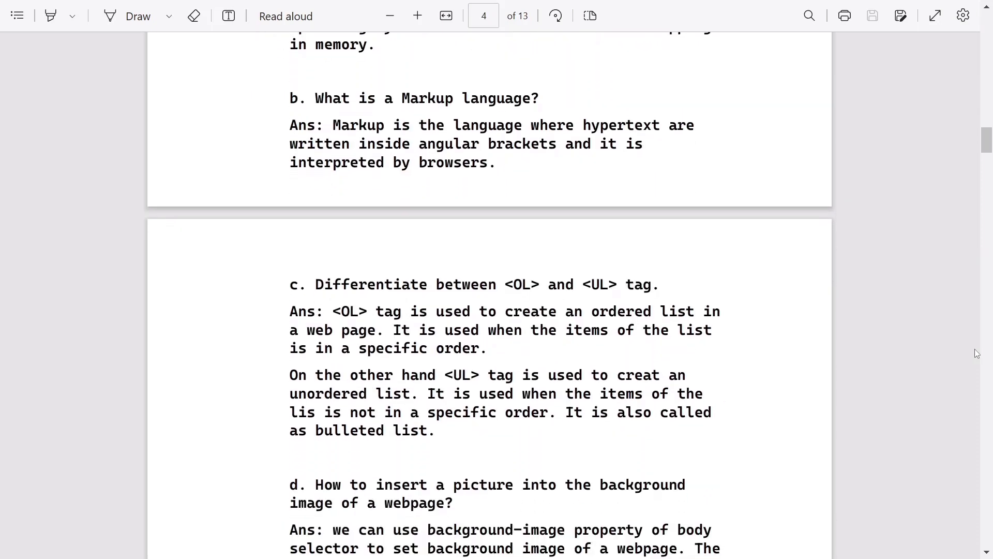
scroll(down, 3)
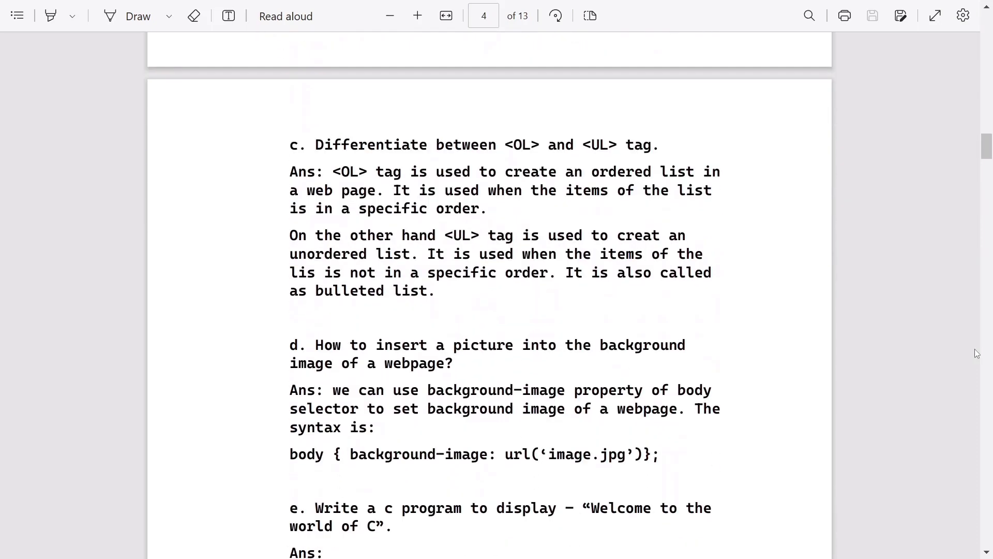
scroll(down, 3)
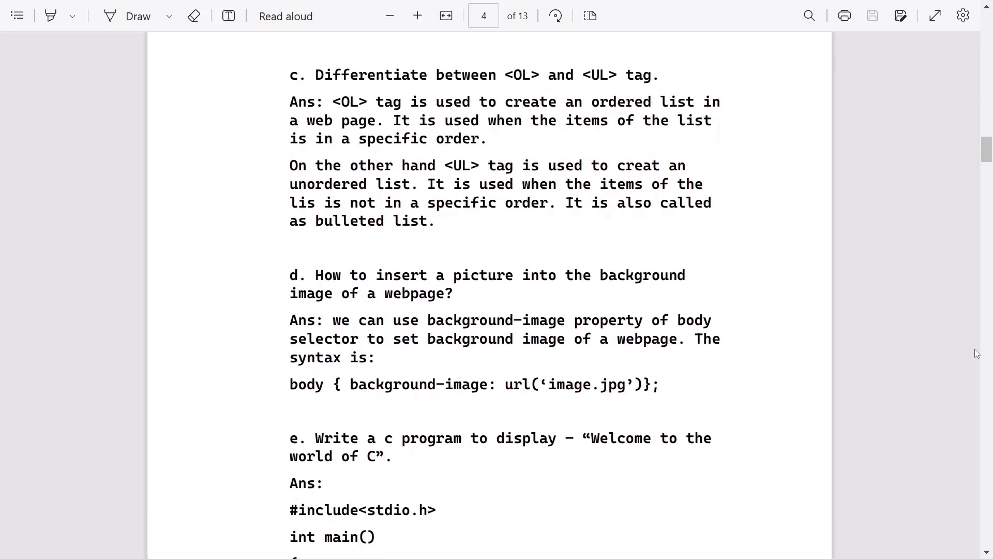
scroll(down, 3)
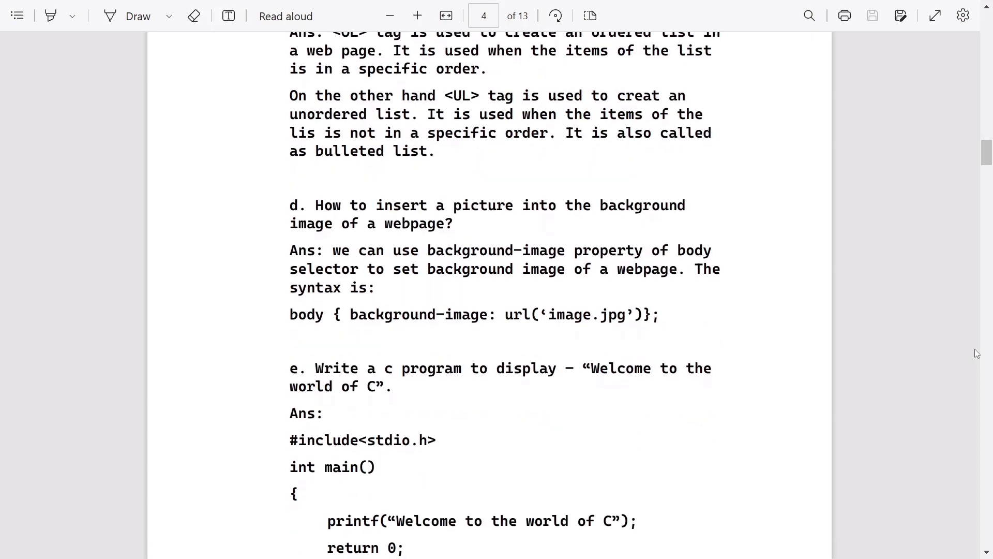
scroll(down, 3)
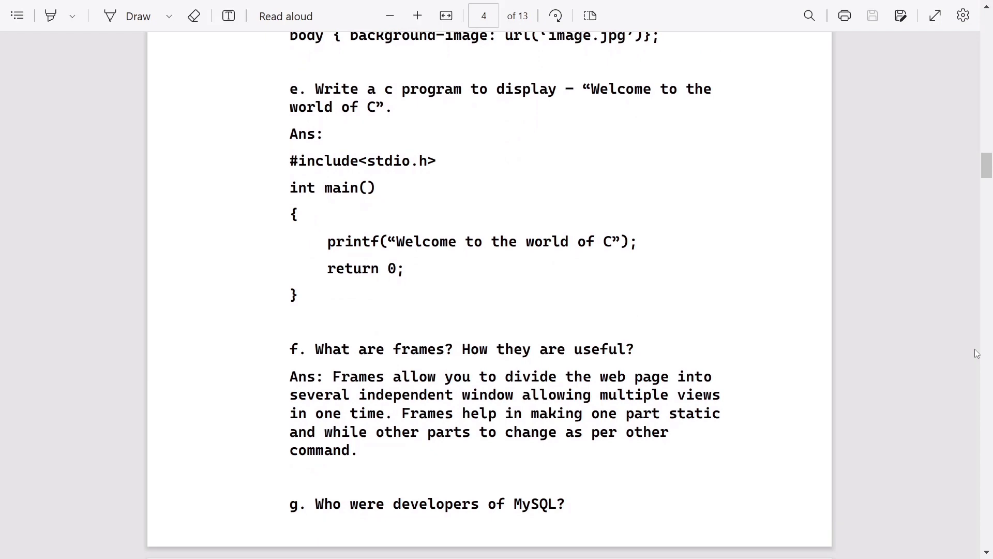
scroll(down, 3)
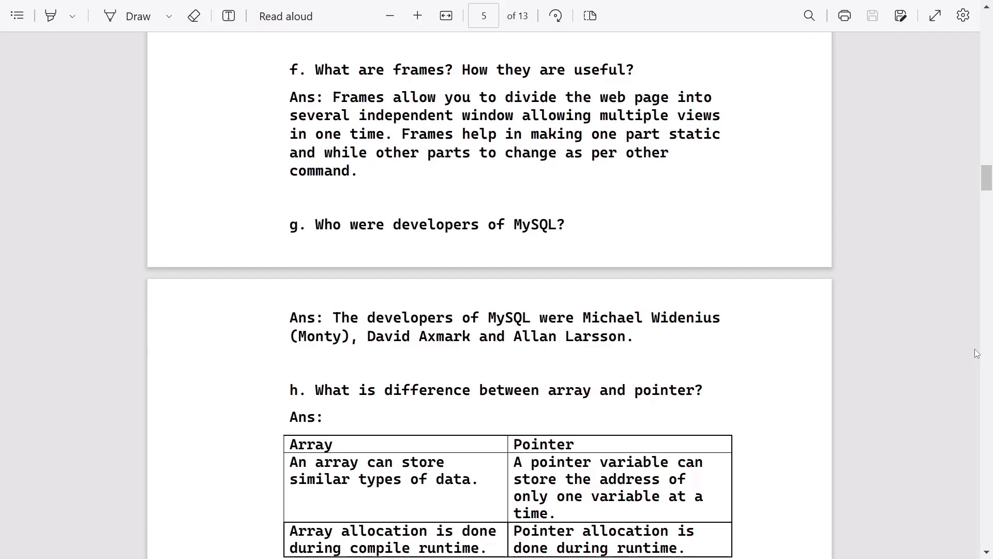
scroll(down, 3)
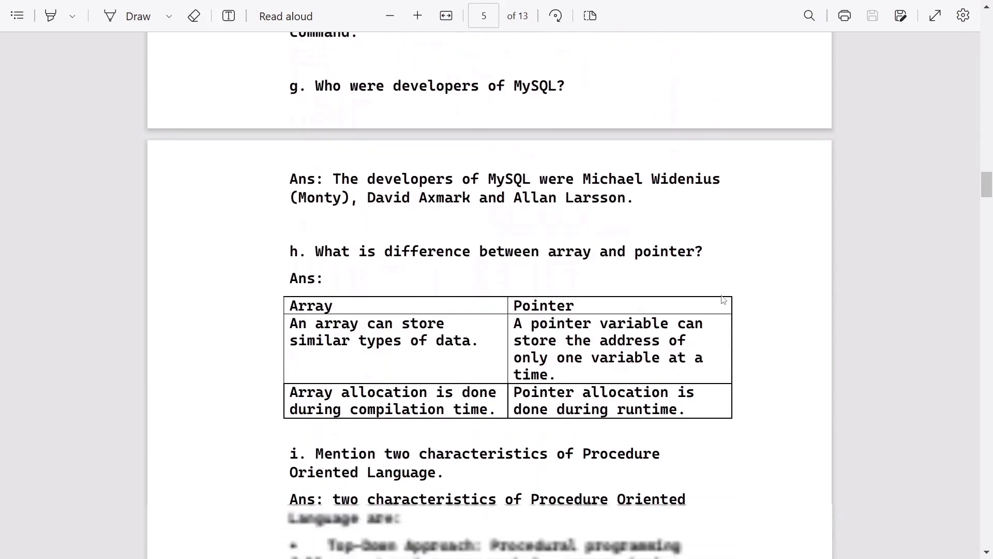
scroll(down, 3)
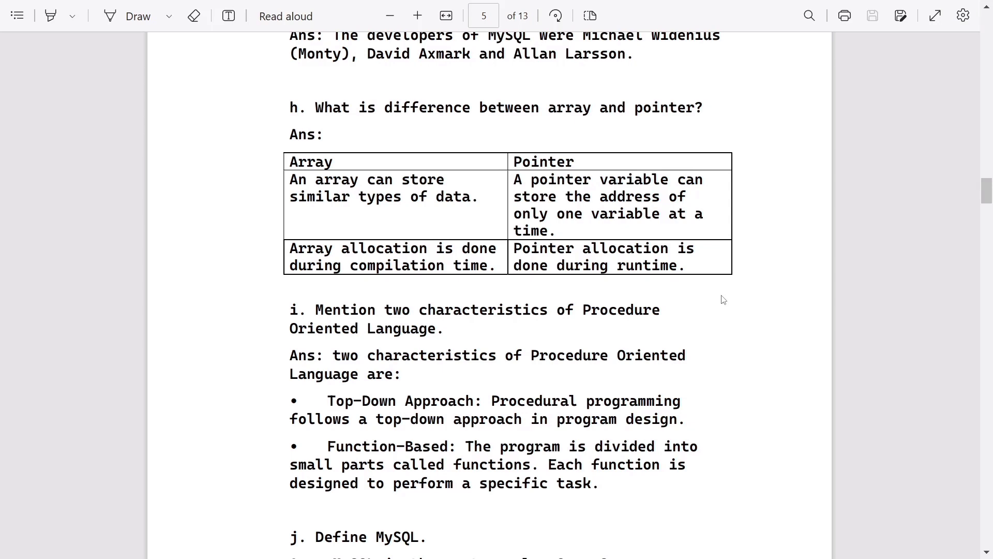
scroll(down, 3)
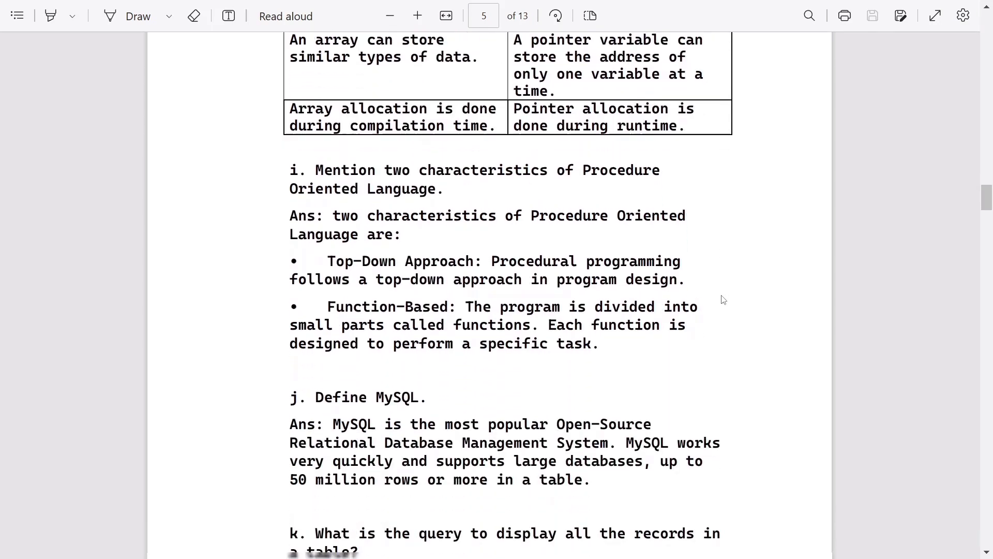
scroll(down, 3)
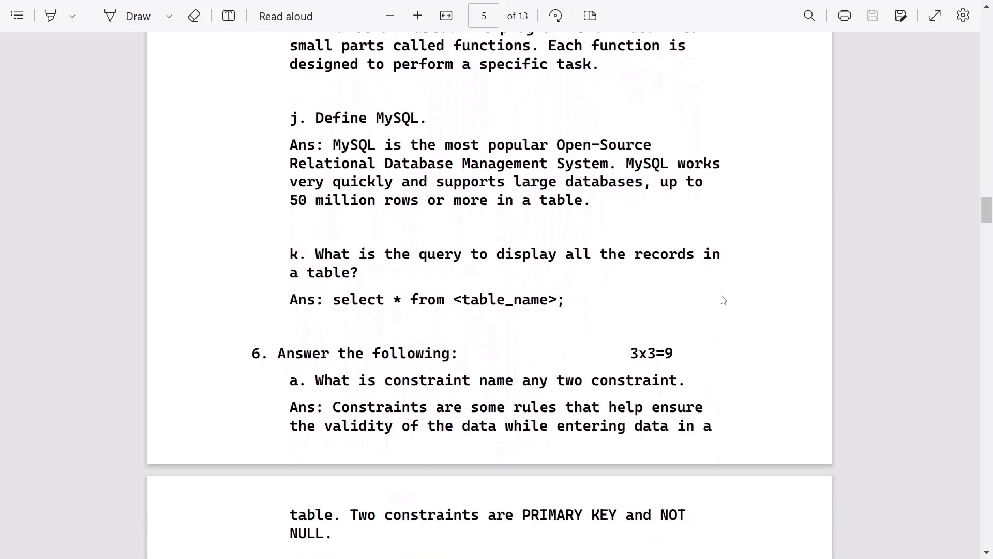
scroll(down, 3)
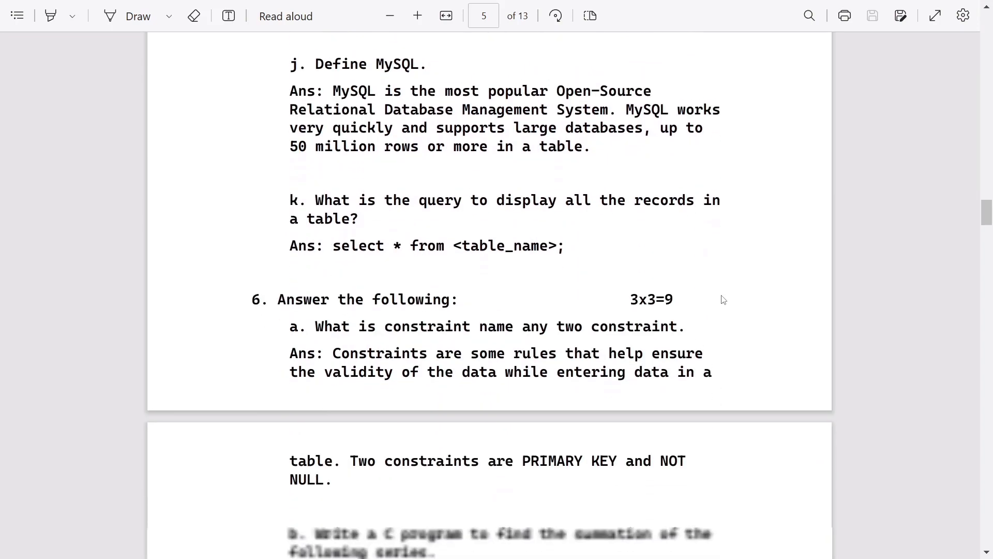
scroll(down, 3)
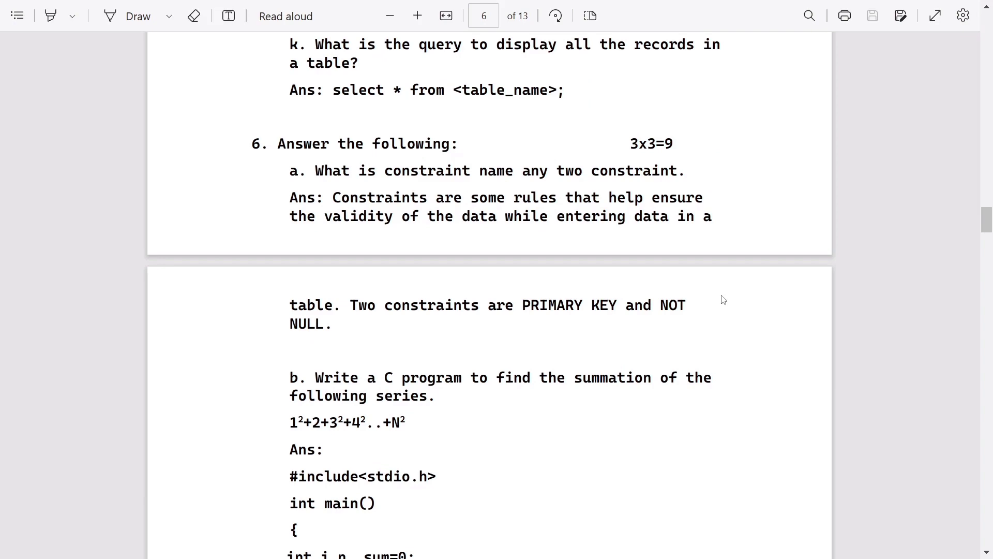
scroll(down, 3)
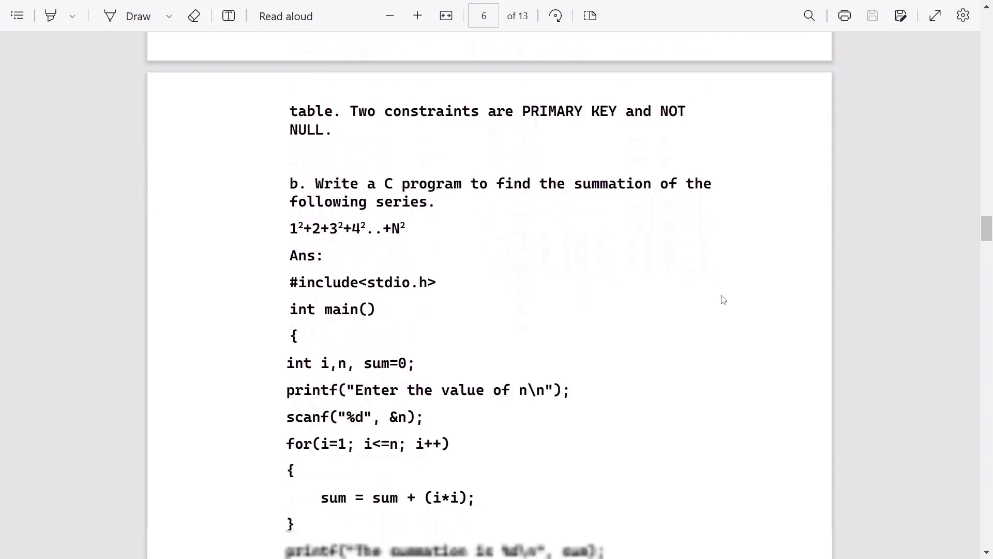
scroll(down, 3)
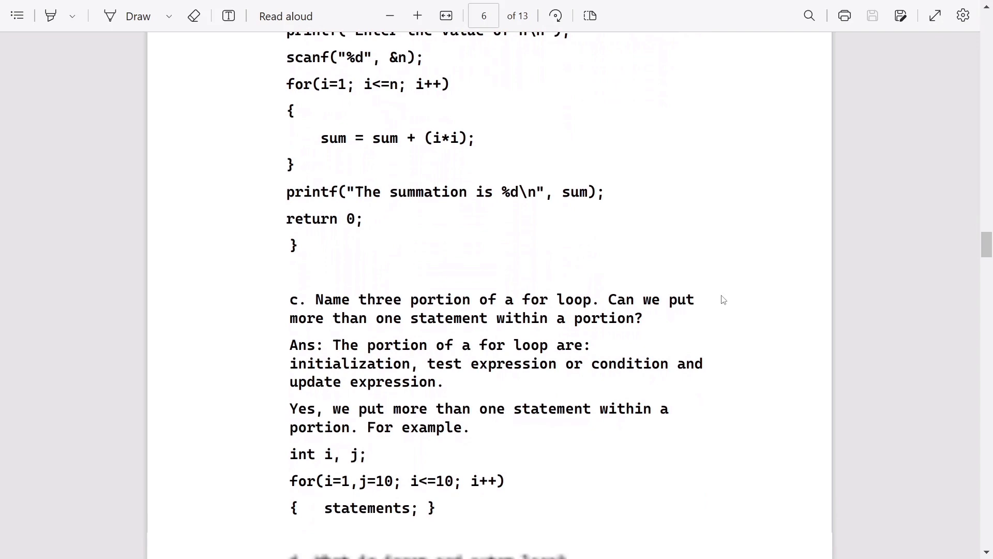
scroll(down, 3)
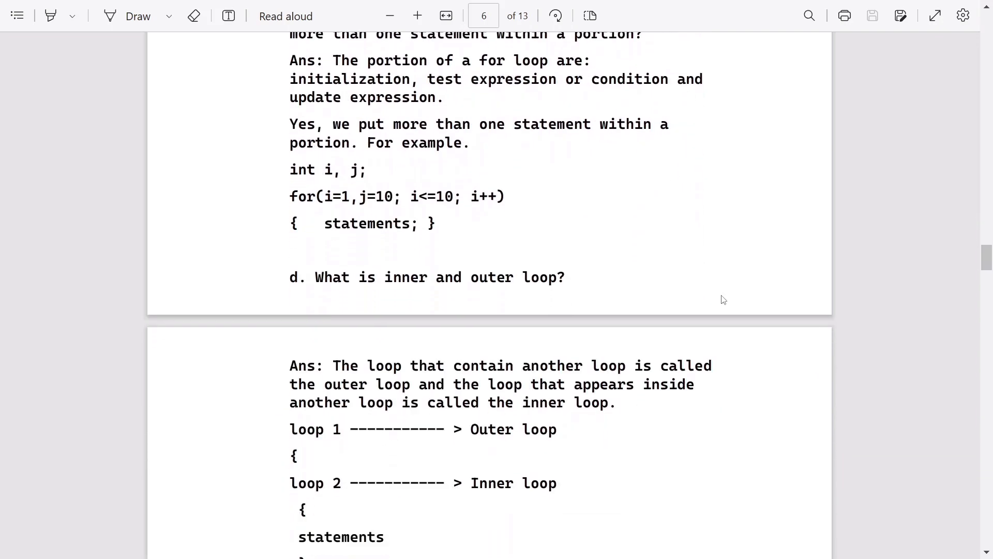
scroll(down, 3)
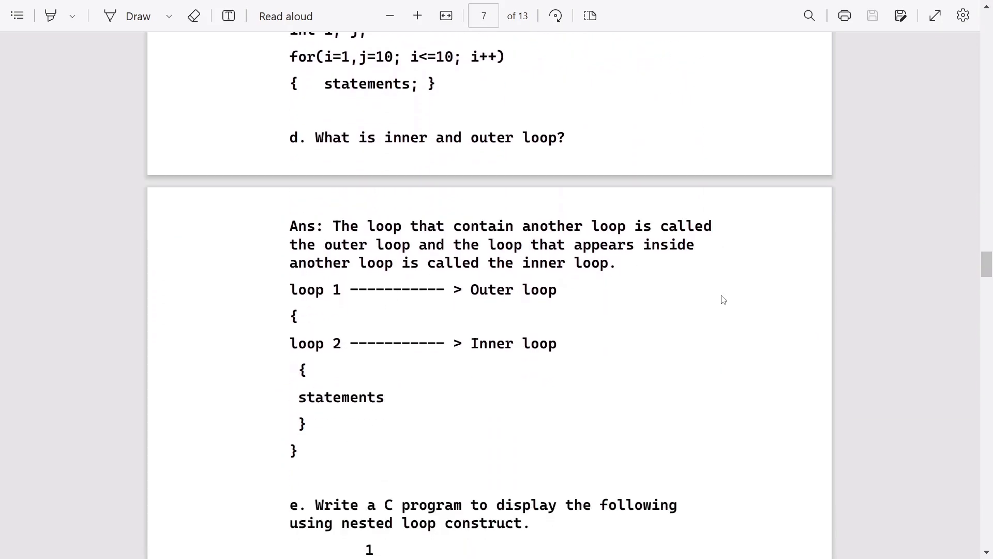
scroll(down, 3)
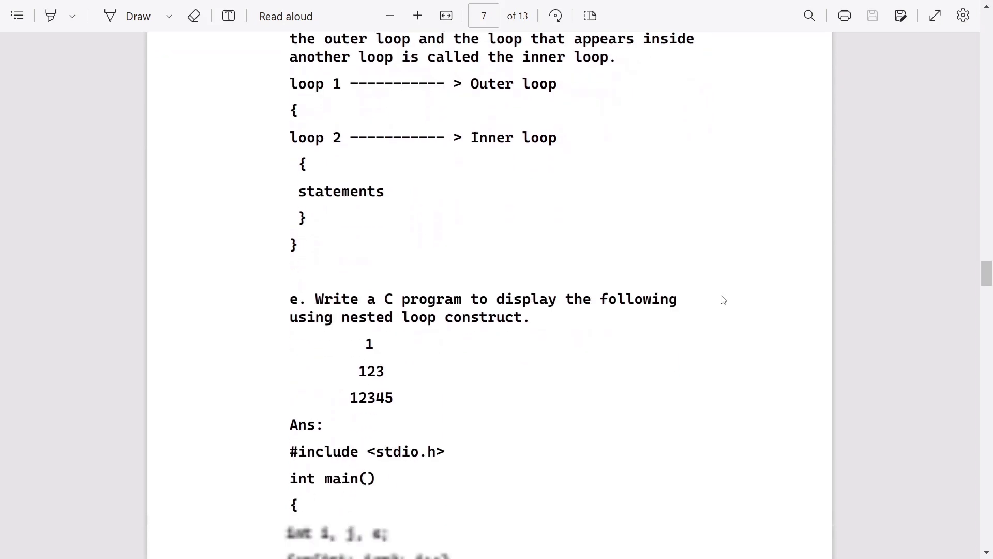
scroll(down, 3)
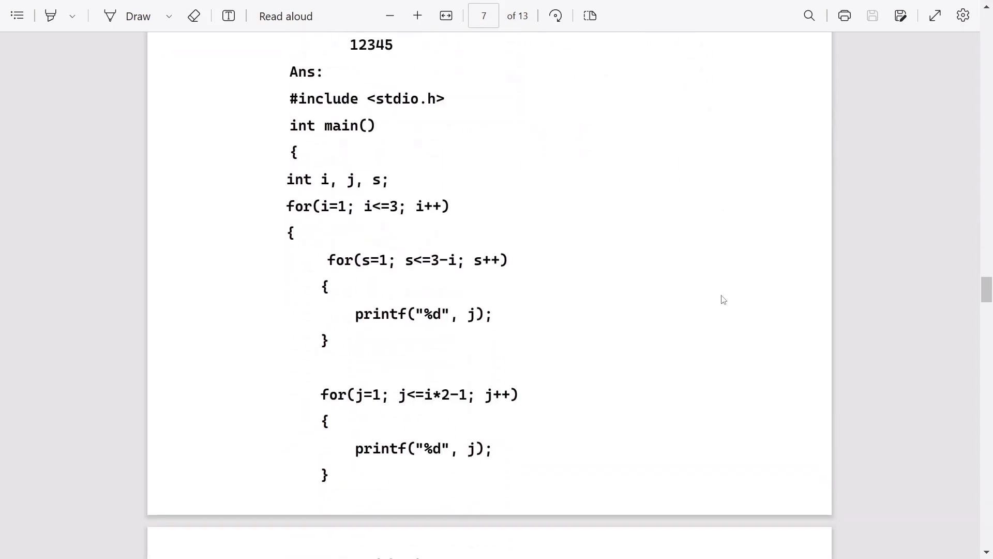
scroll(down, 3)
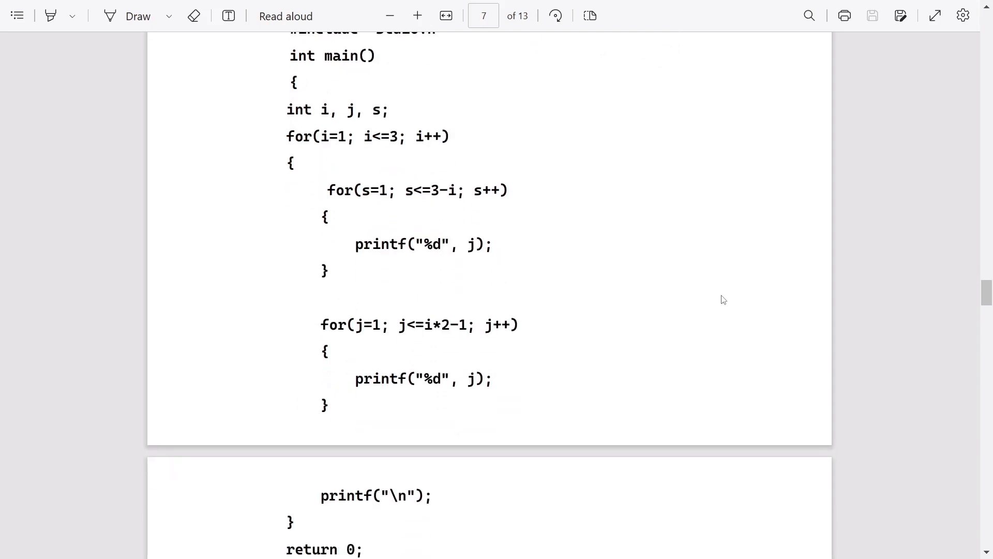
scroll(down, 3)
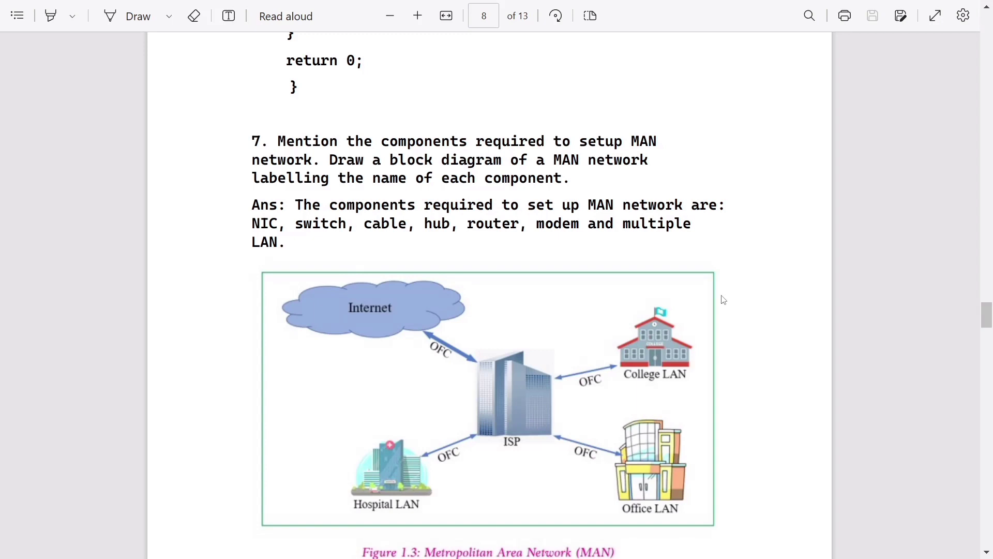
scroll(down, 3)
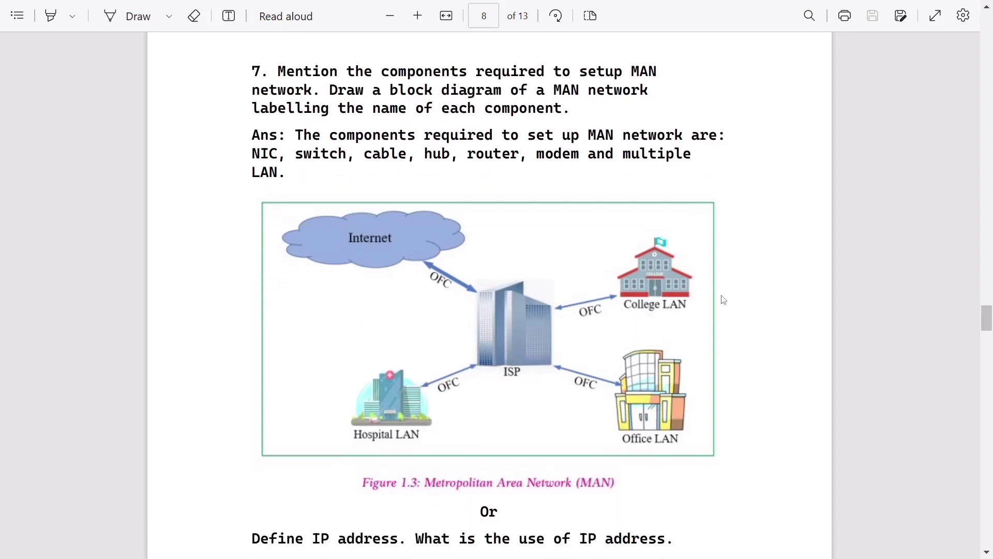
scroll(down, 3)
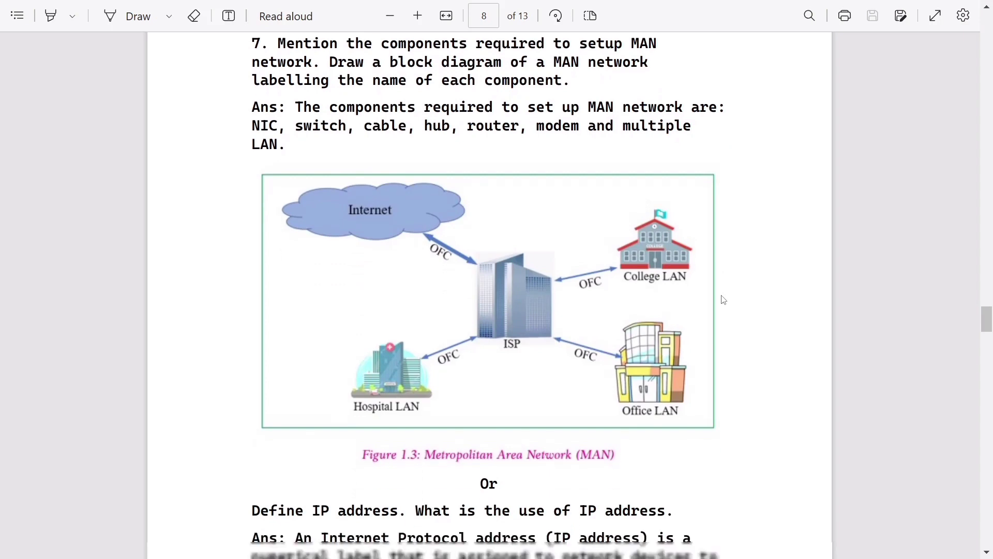
scroll(down, 3)
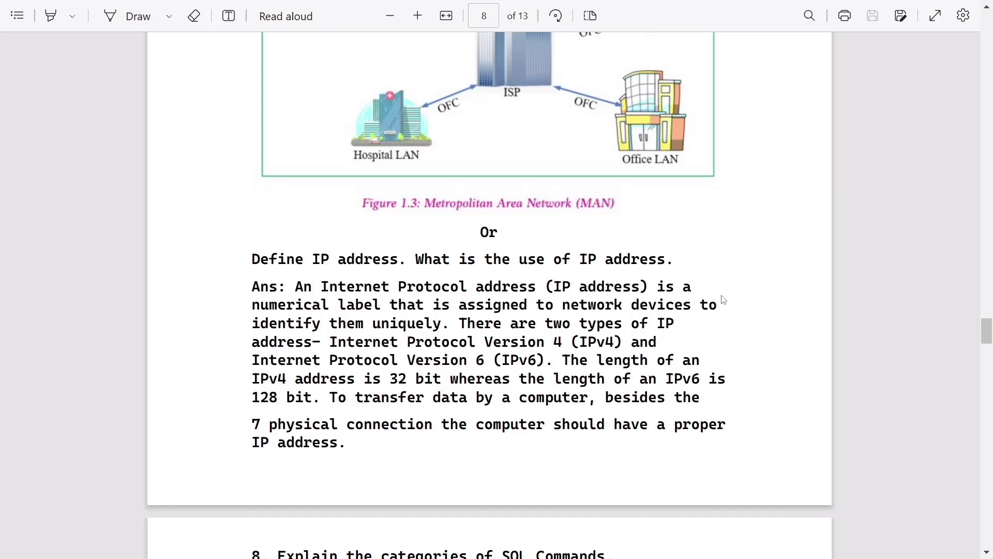
scroll(down, 3)
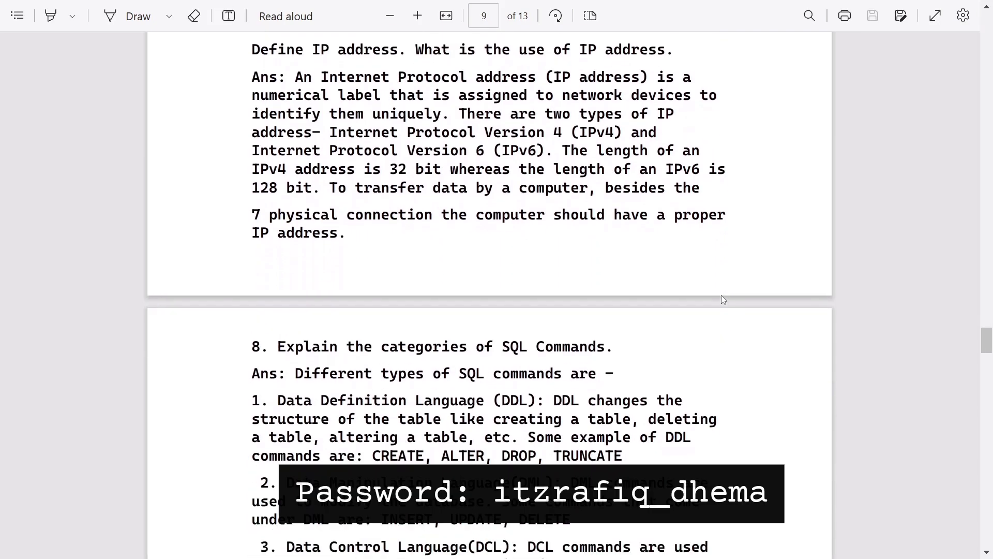
scroll(down, 3)
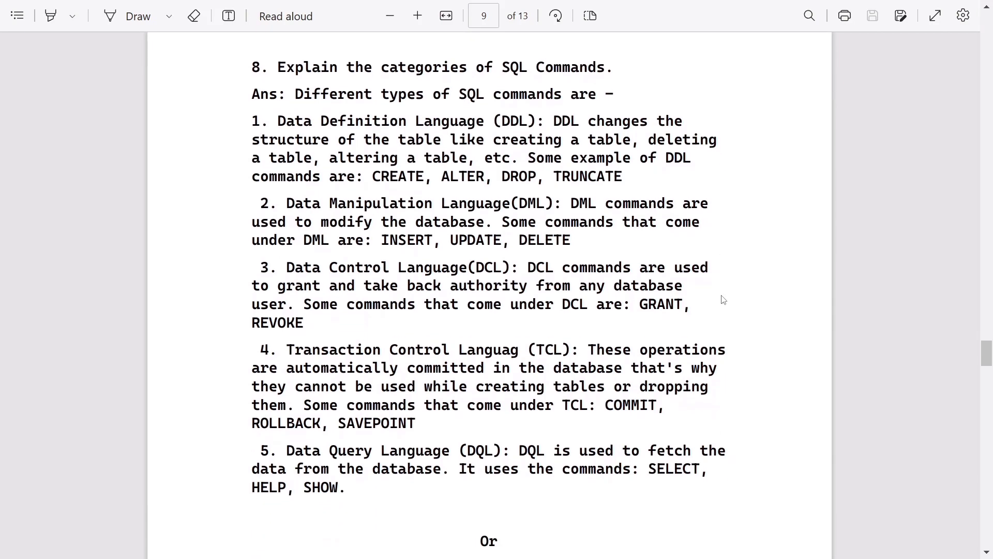
scroll(down, 3)
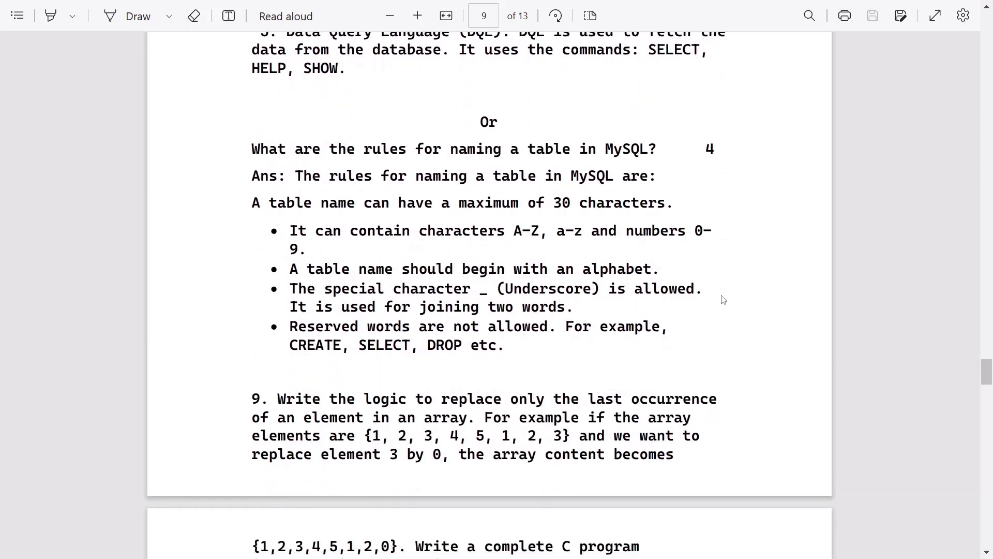
scroll(down, 3)
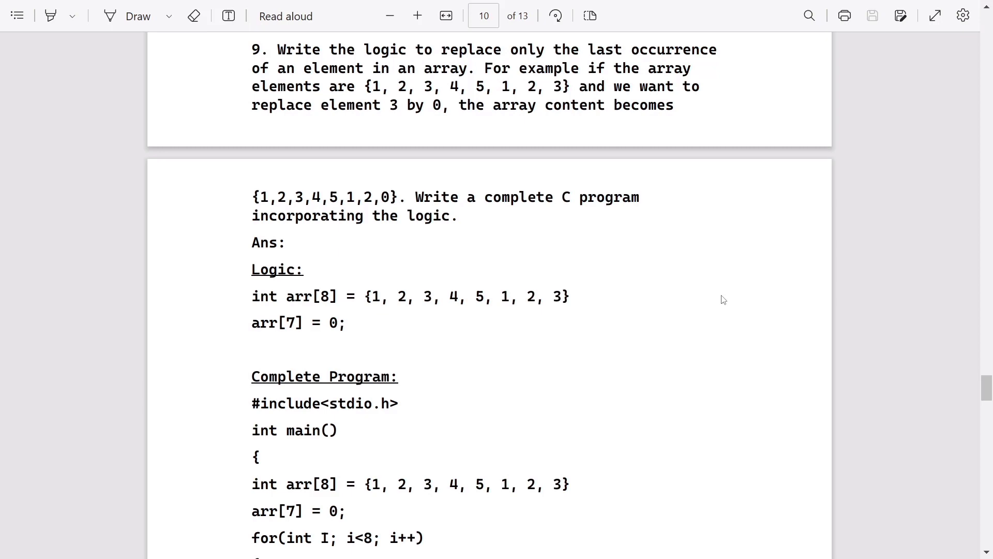
scroll(down, 3)
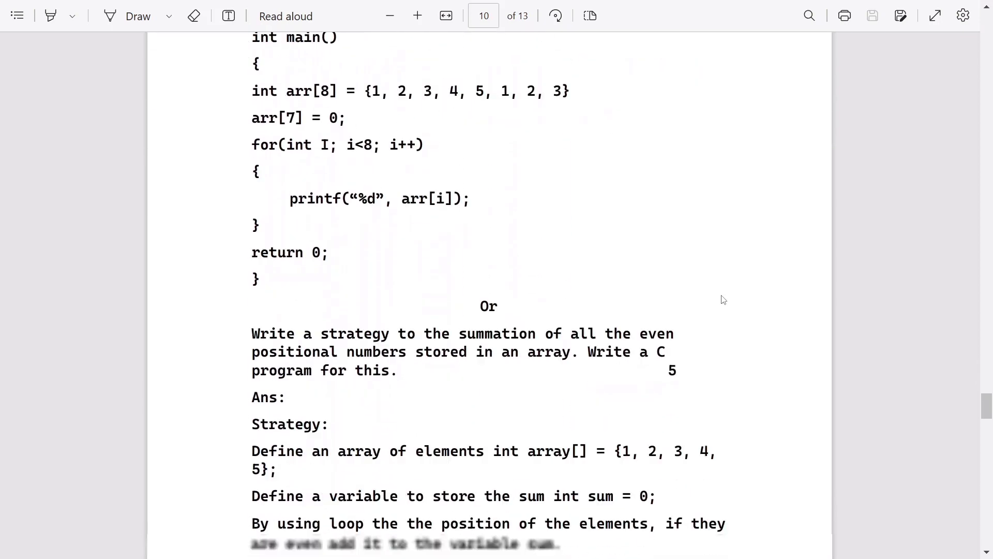
scroll(down, 3)
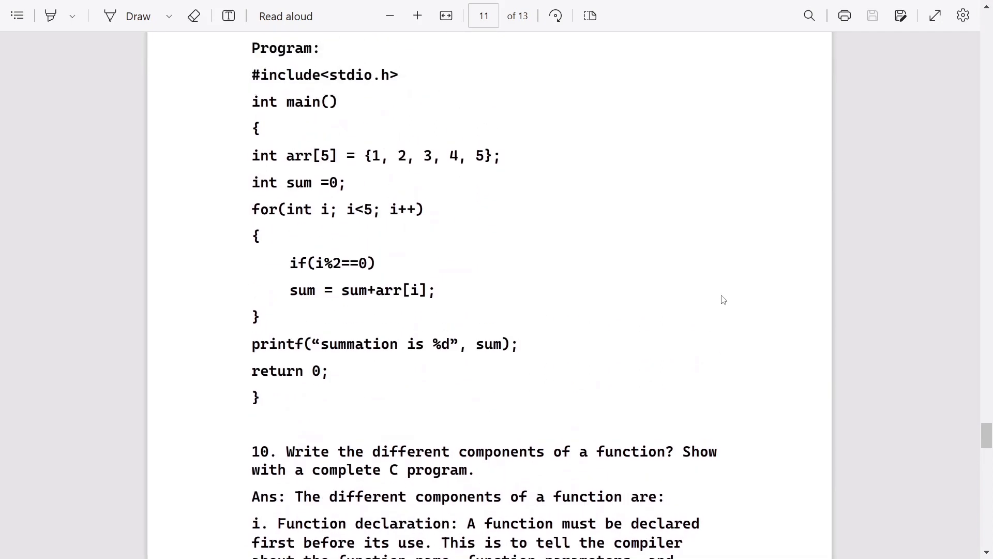
scroll(down, 3)
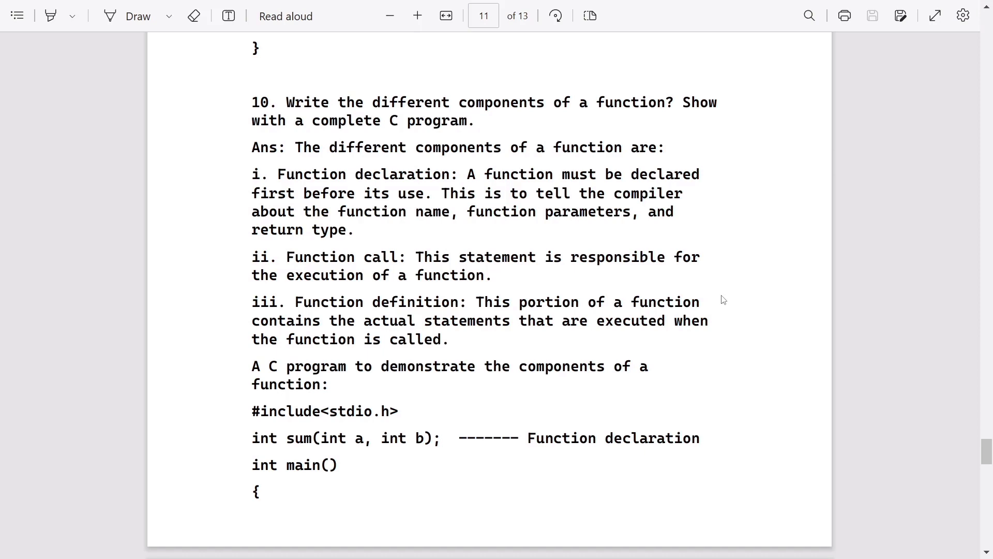
scroll(down, 3)
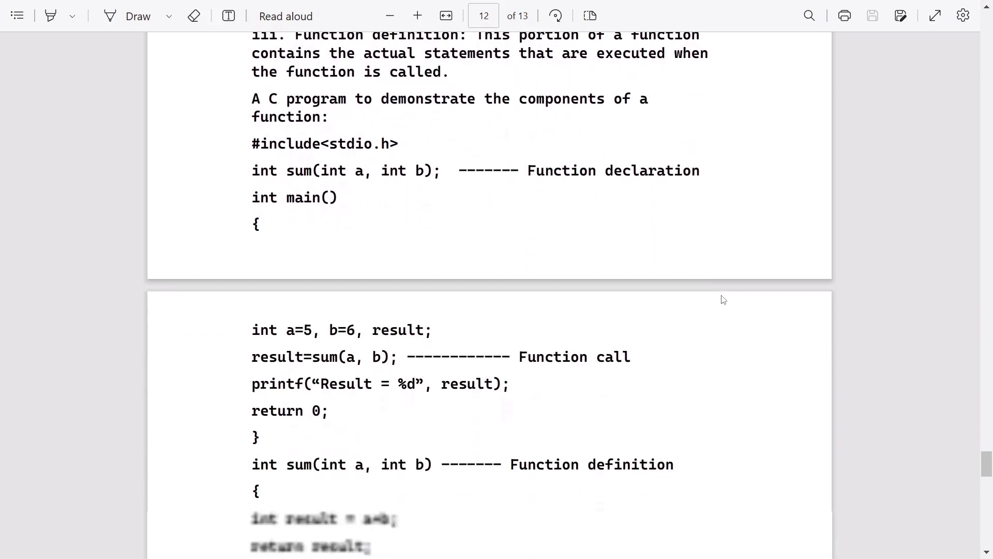